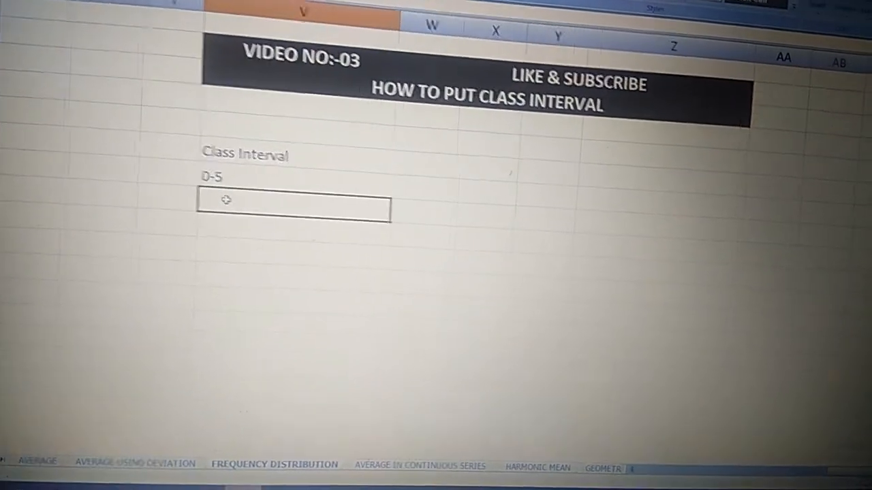
{"action": "type", "text": "5-1"}
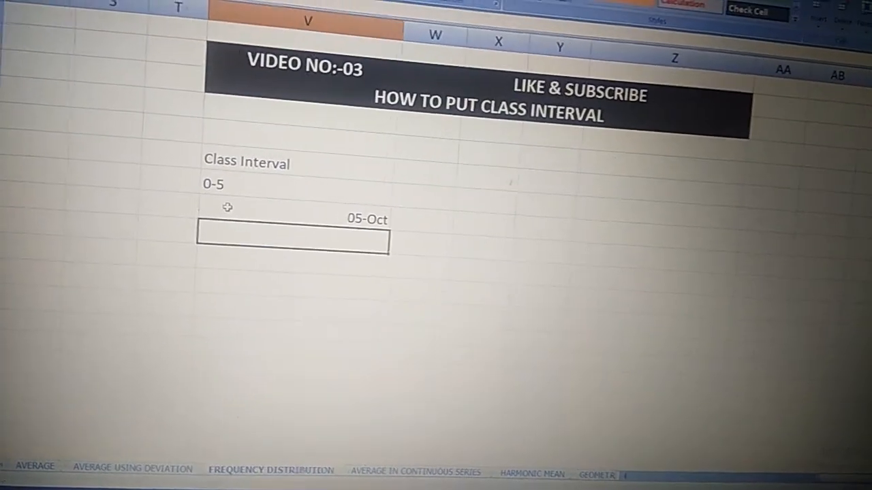
{"action": "type", "text": "10-"}
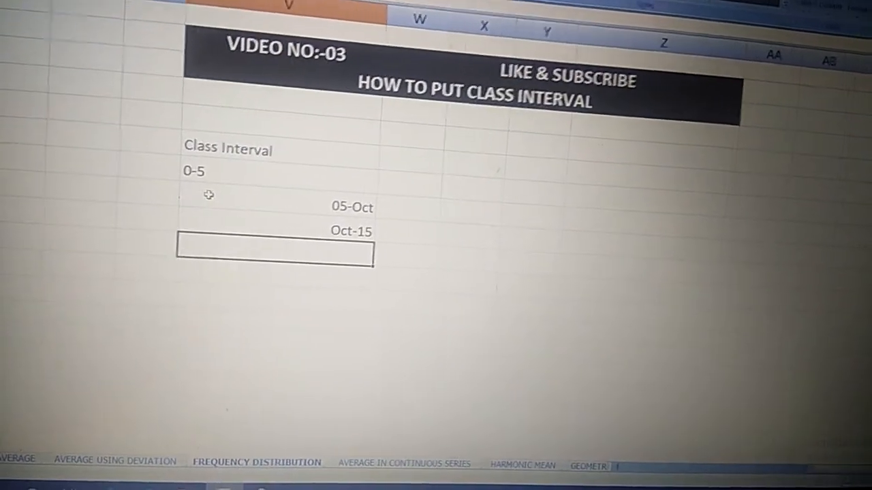
{"action": "type", "text": "10-"}
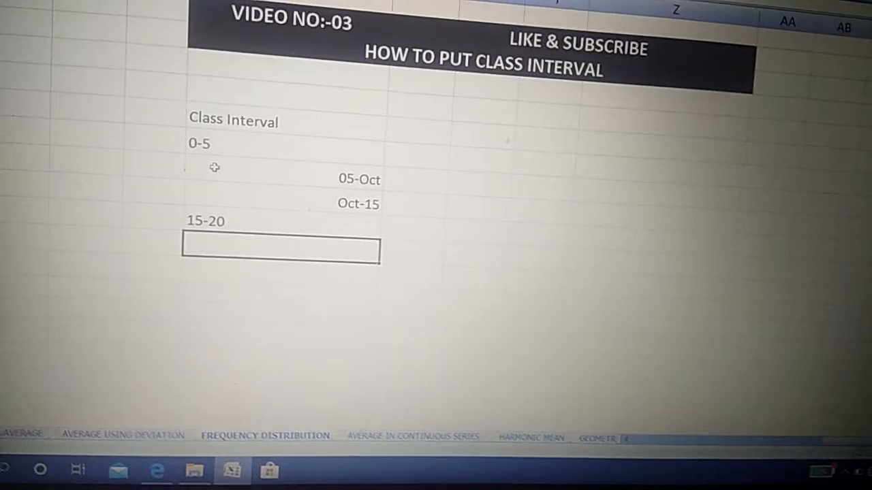
{"action": "type", "text": "20-2"}
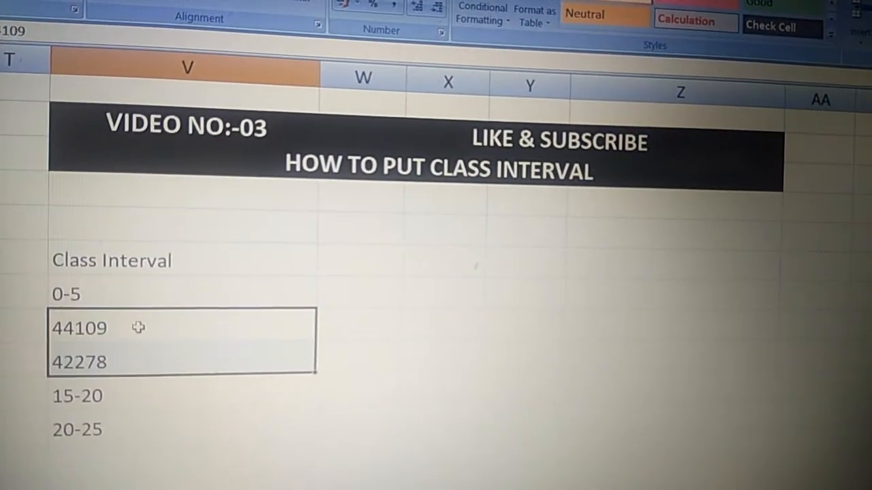
{"action": "type", "text": "5"}
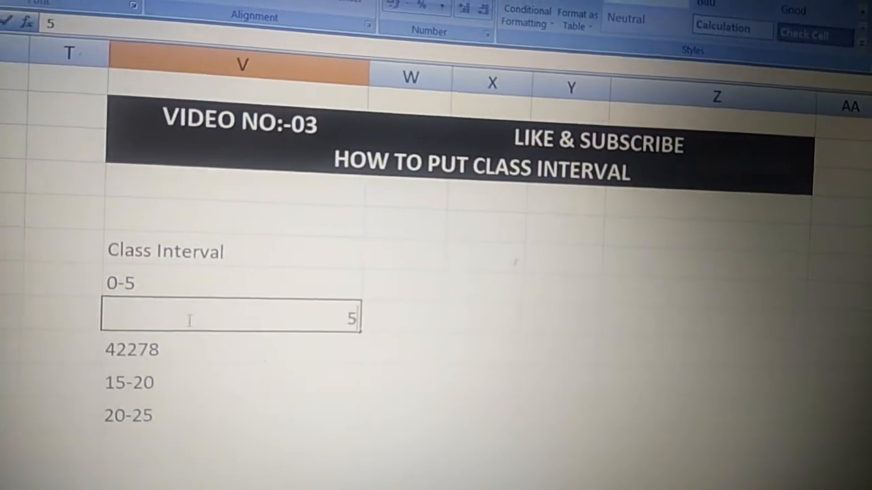